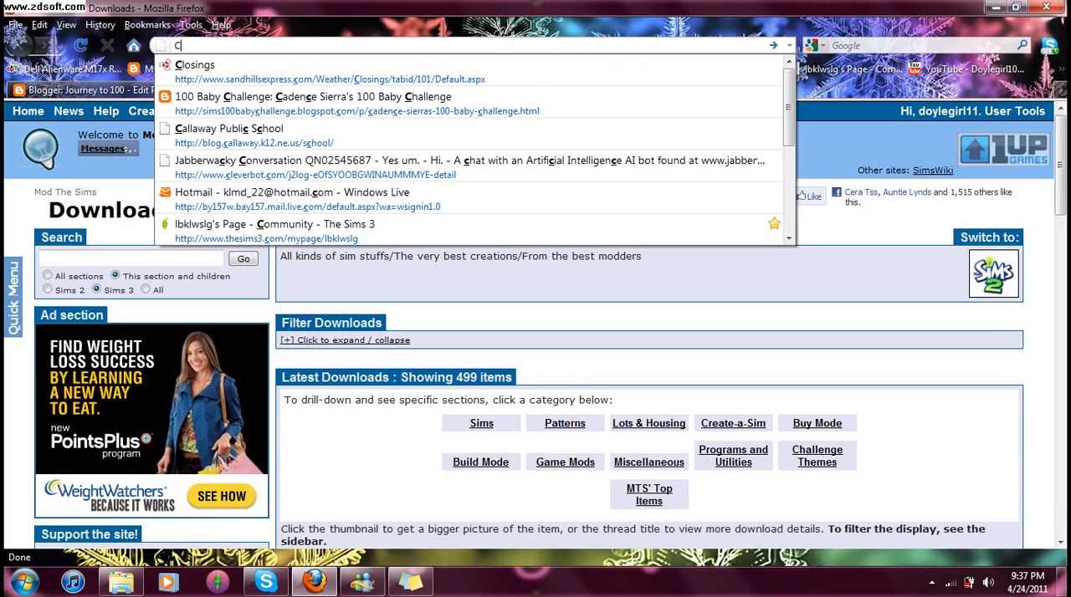
Step: Search Google for 'Custard Sims 3 pack Cleaning tool' in Firefox
text(ustard S)
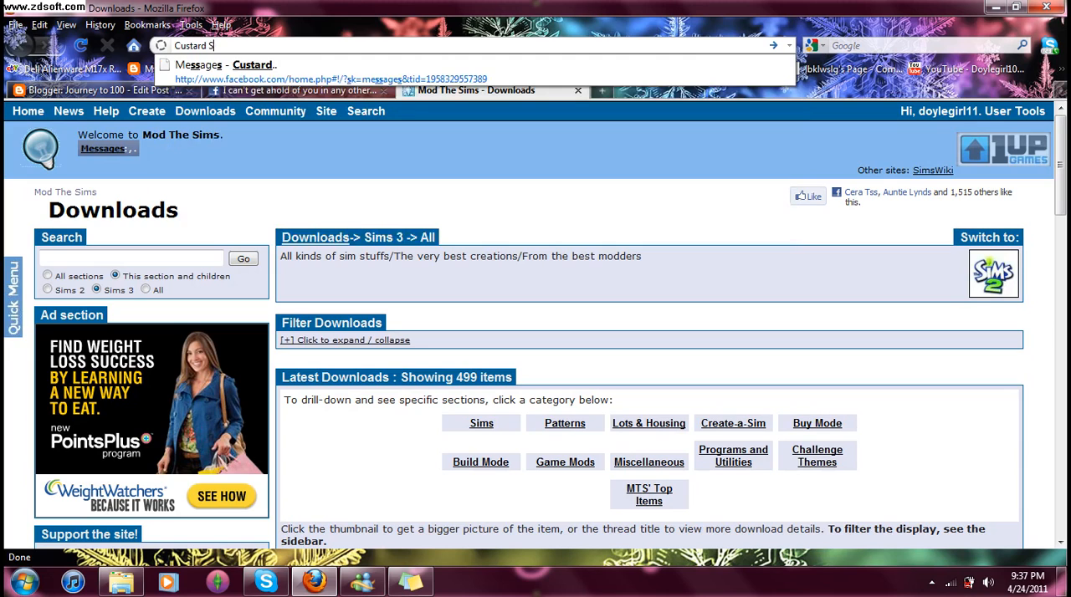
text(ims 3 pack Cleaning)
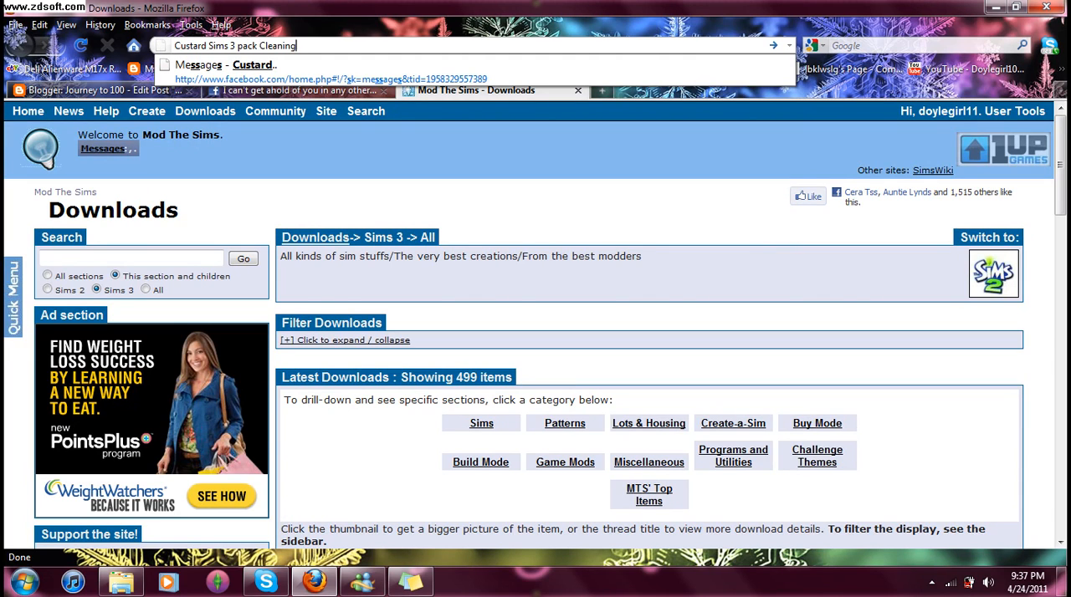
text(tool)
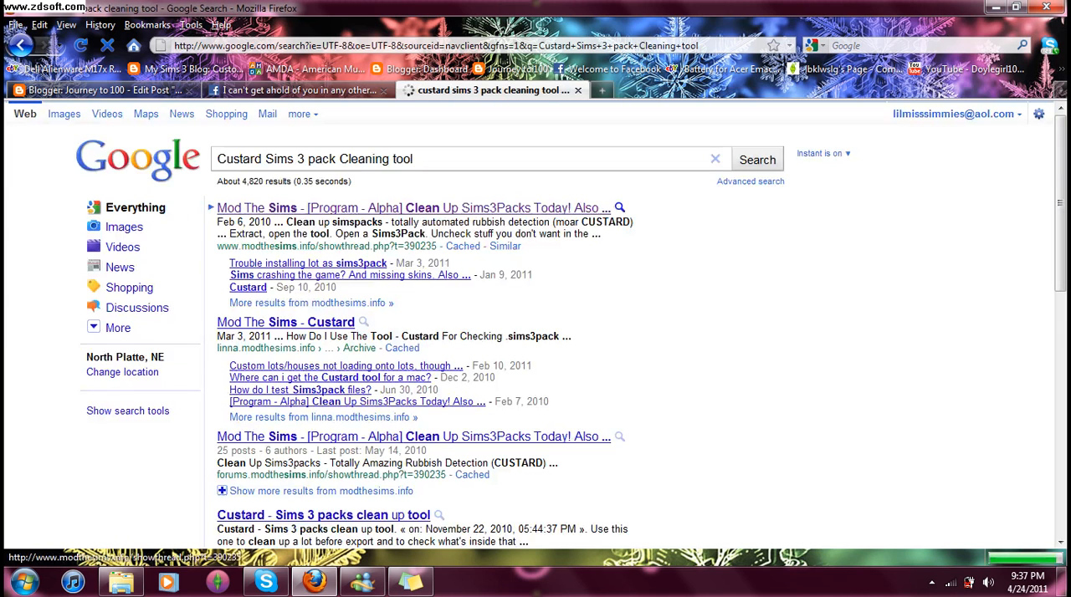
Step: Read the first Mod The Sims result, the Clean Up Sims3Packs thread
click(410, 207)
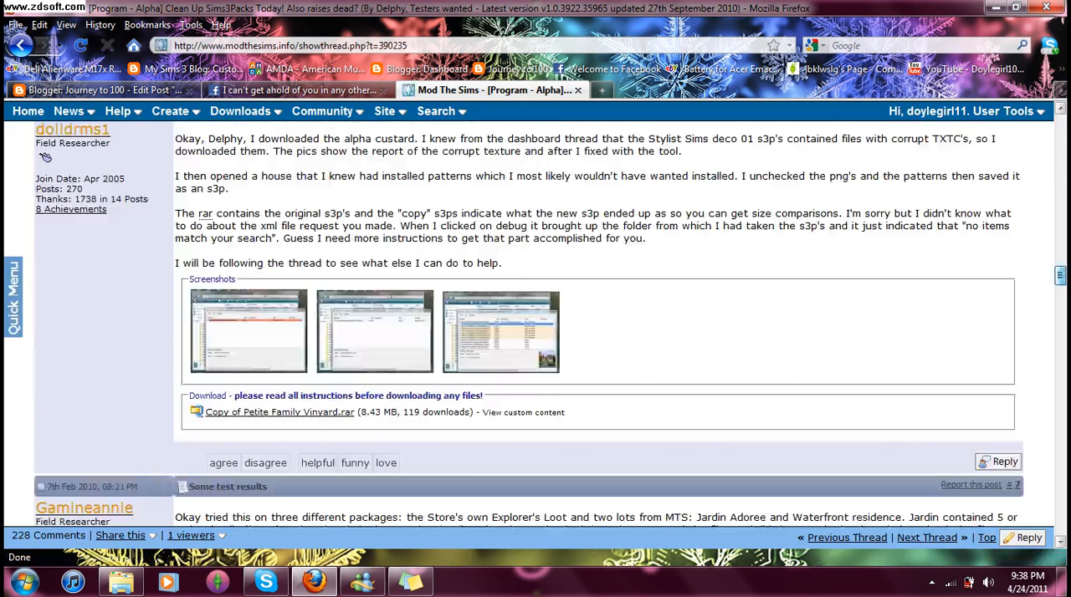
scroll(down, 3)
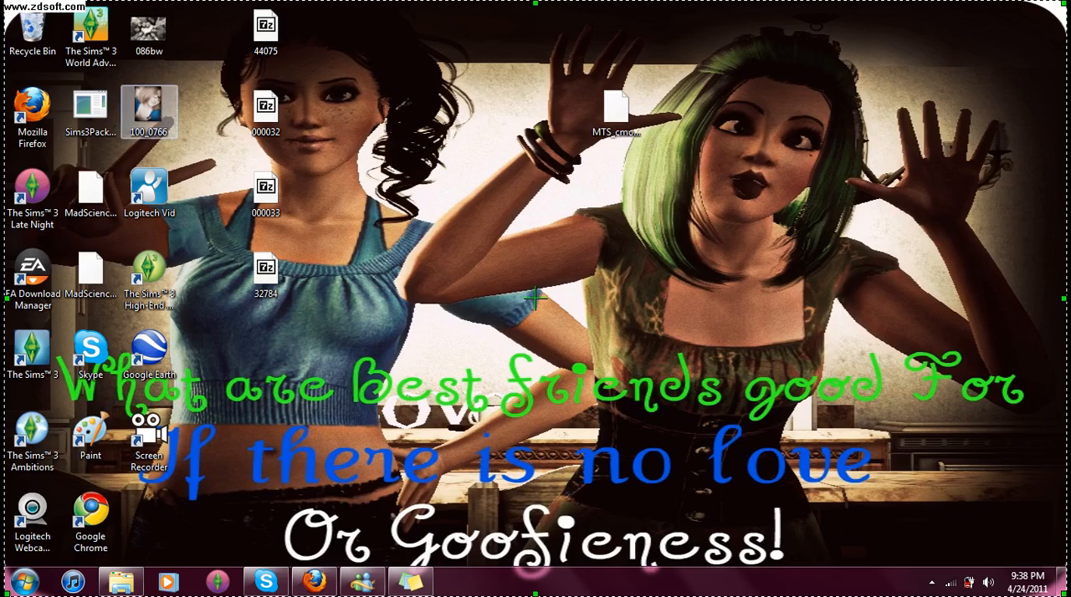
Step: Launch Custard from the Sims3Pack cleaner icon on the desktop
click(91, 110)
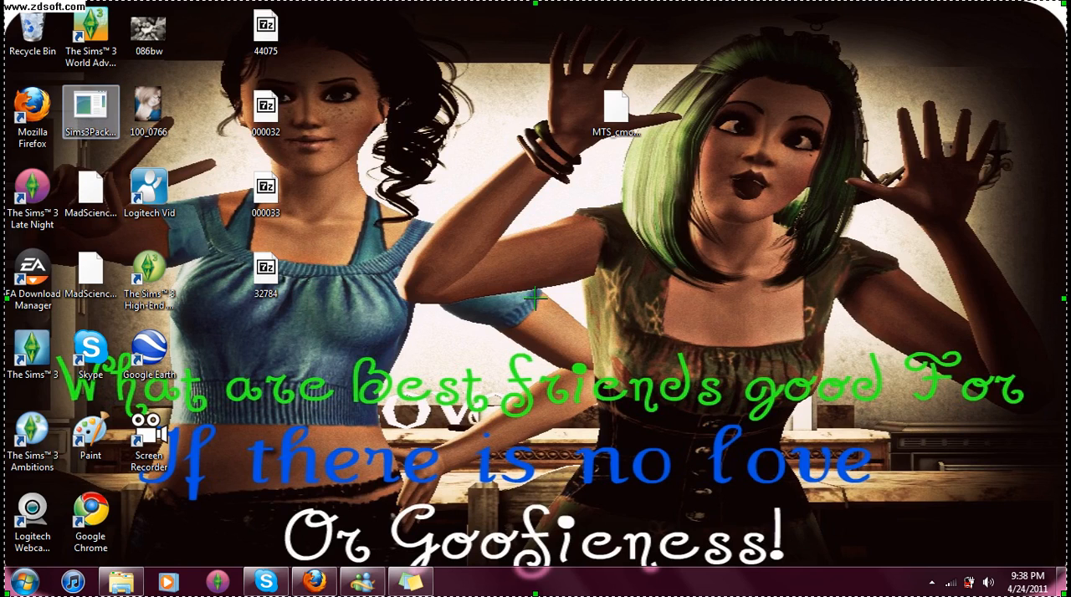
click(90, 108)
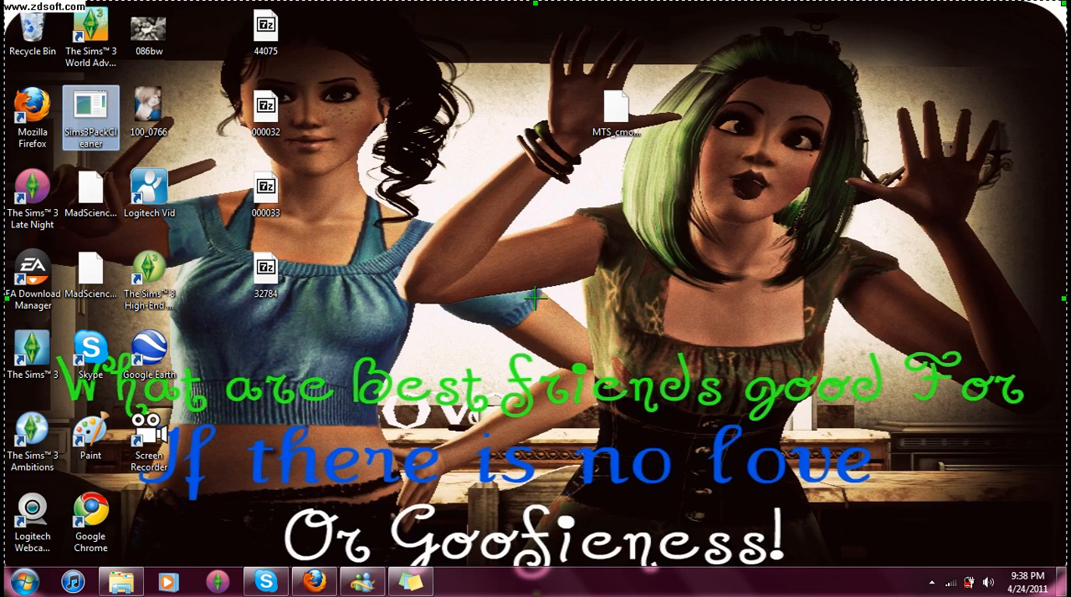
mouse_move(91, 108)
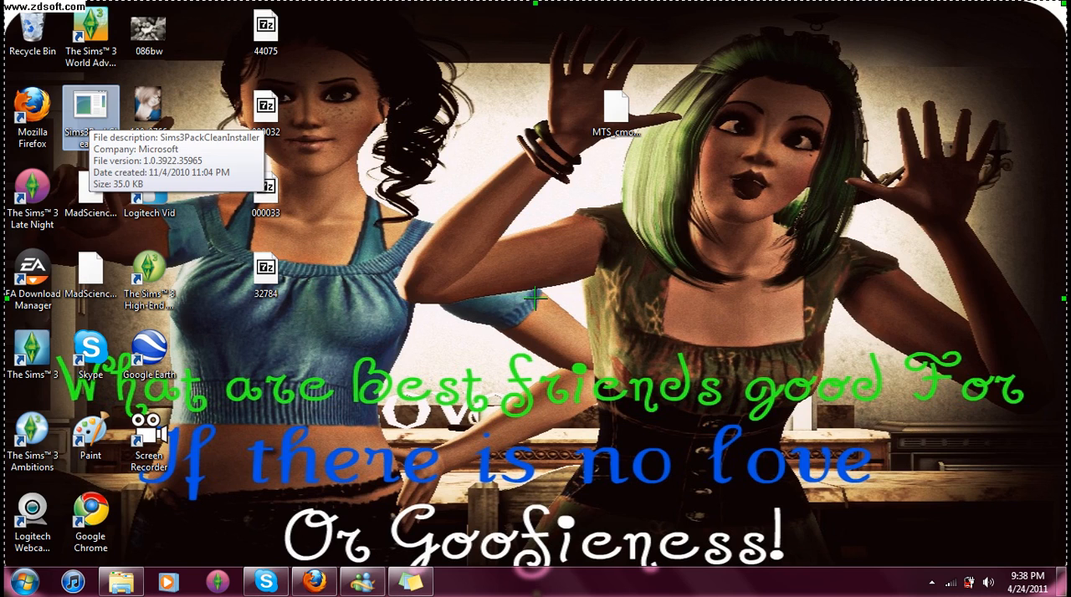
mouse_move(535, 300)
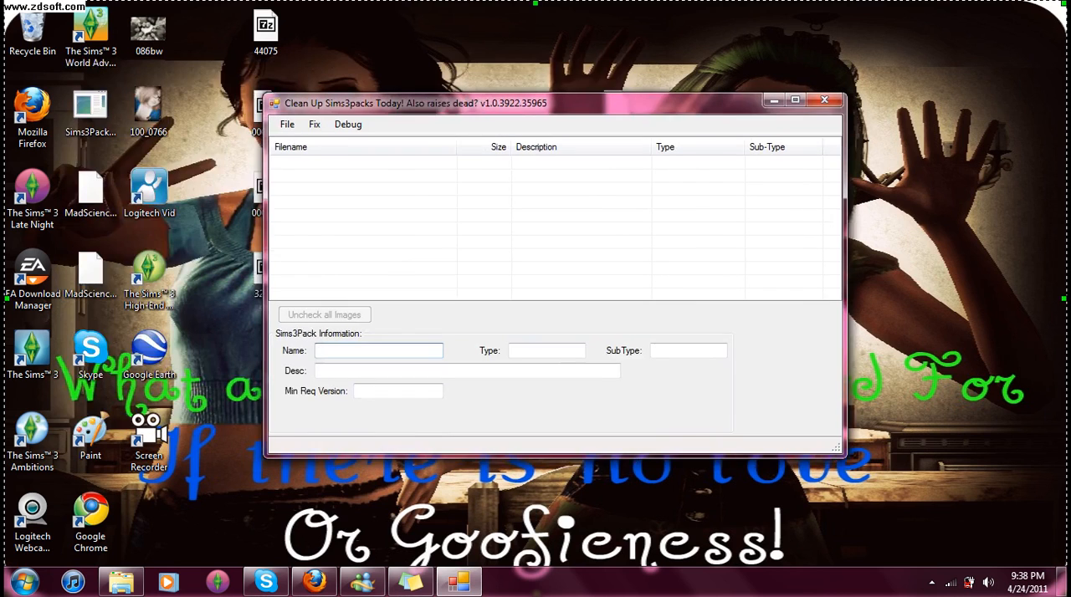
Step: Start File > Open and browse to the Desktop folder
click(288, 124)
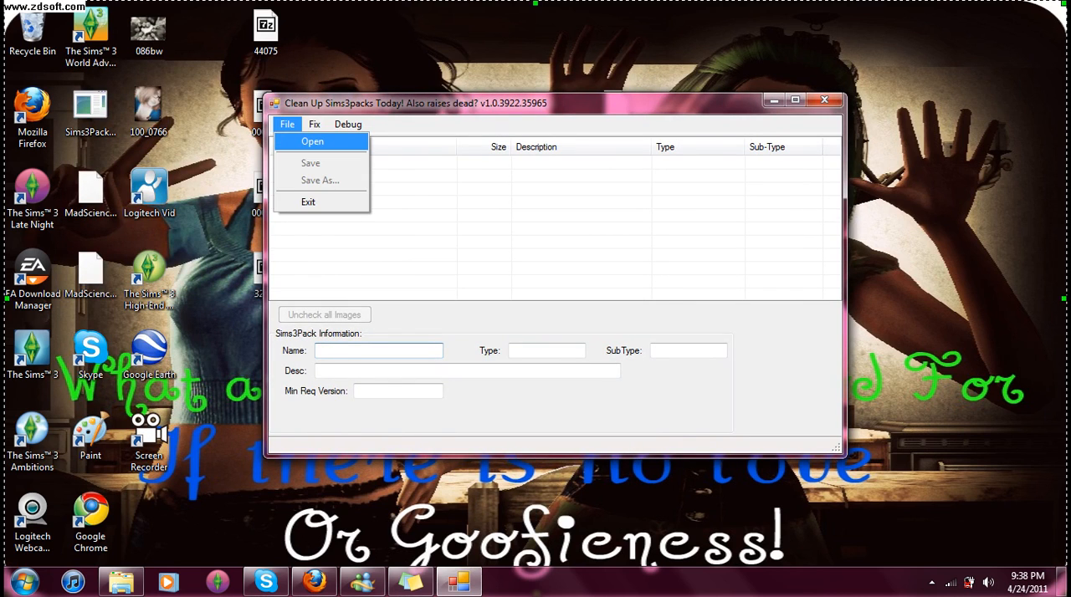
click(286, 124)
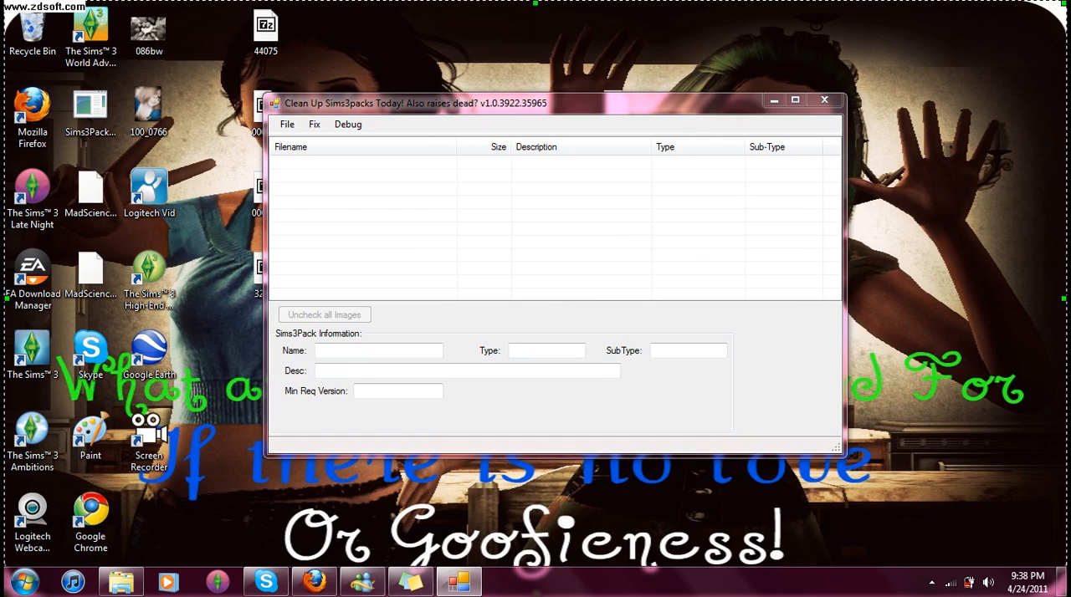
click(286, 124)
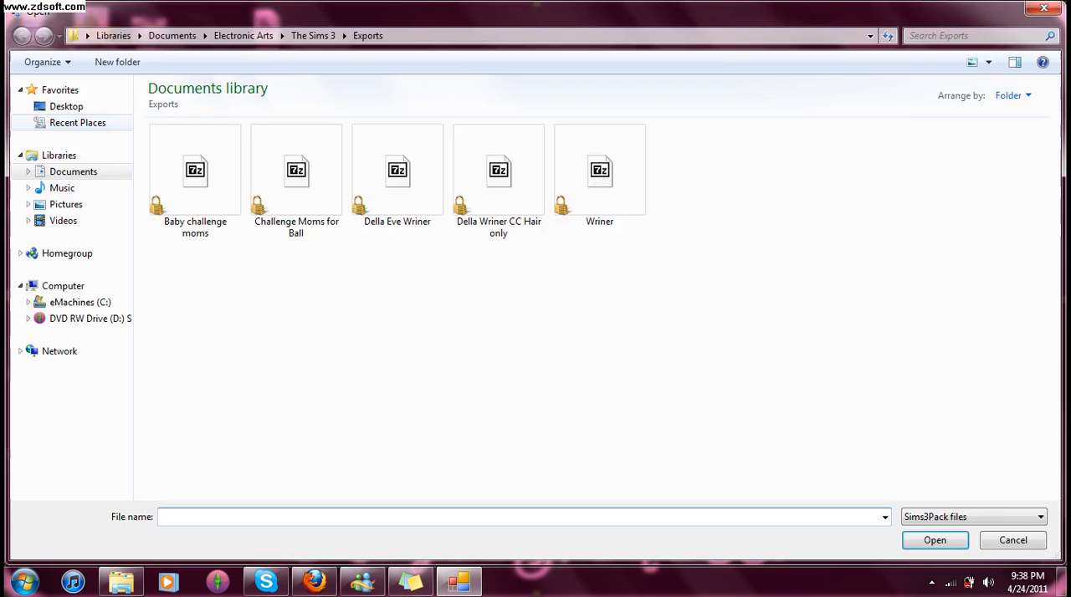
click(65, 107)
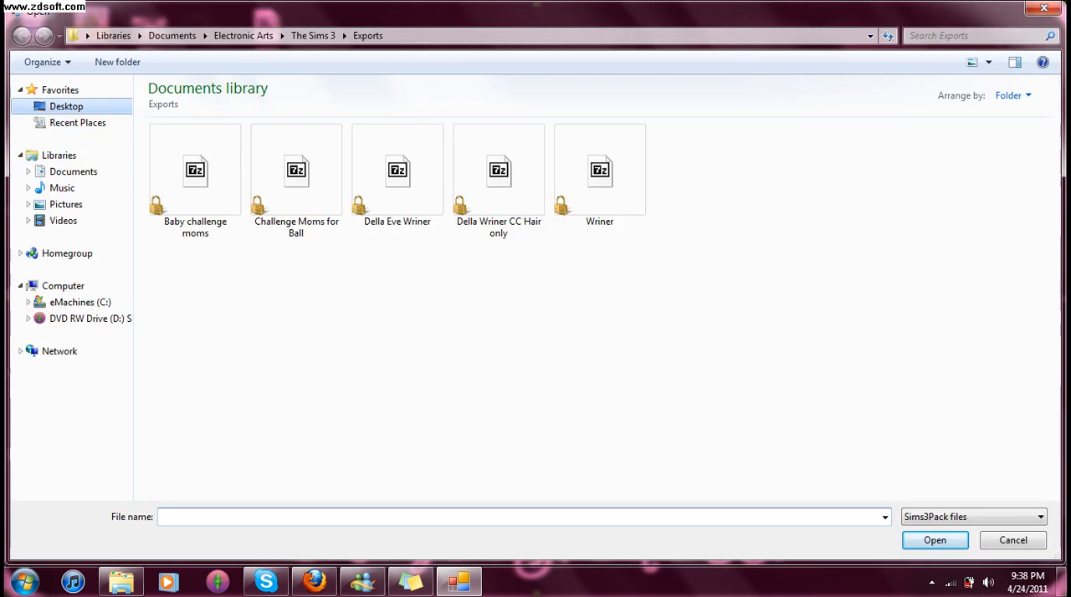
click(66, 107)
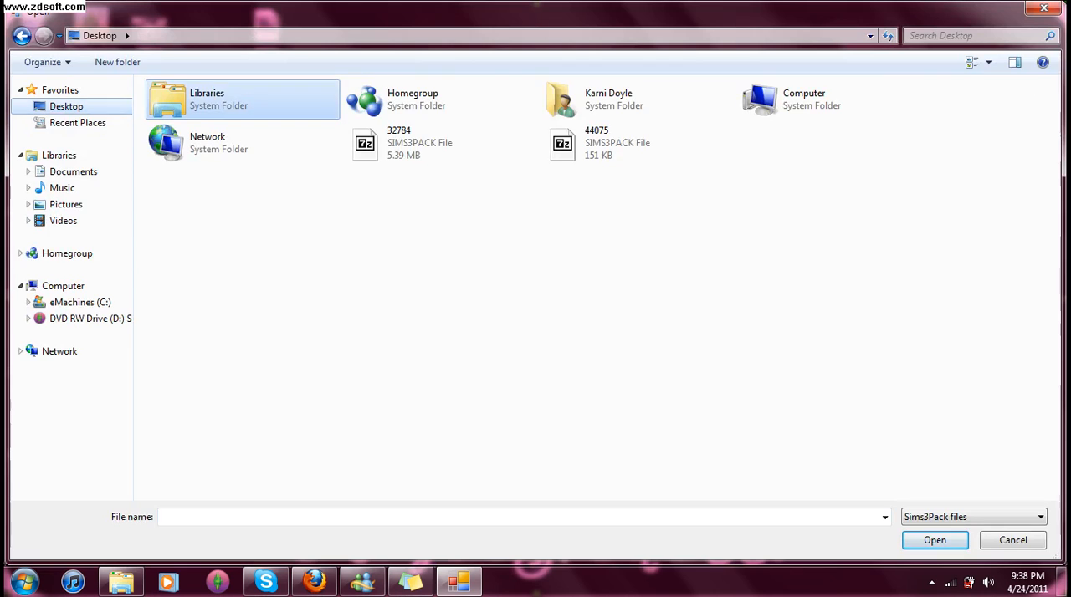
Step: Load the 32784 Sims3Pack, listing the corrupt Strapless_BallGown CAS part
click(415, 143)
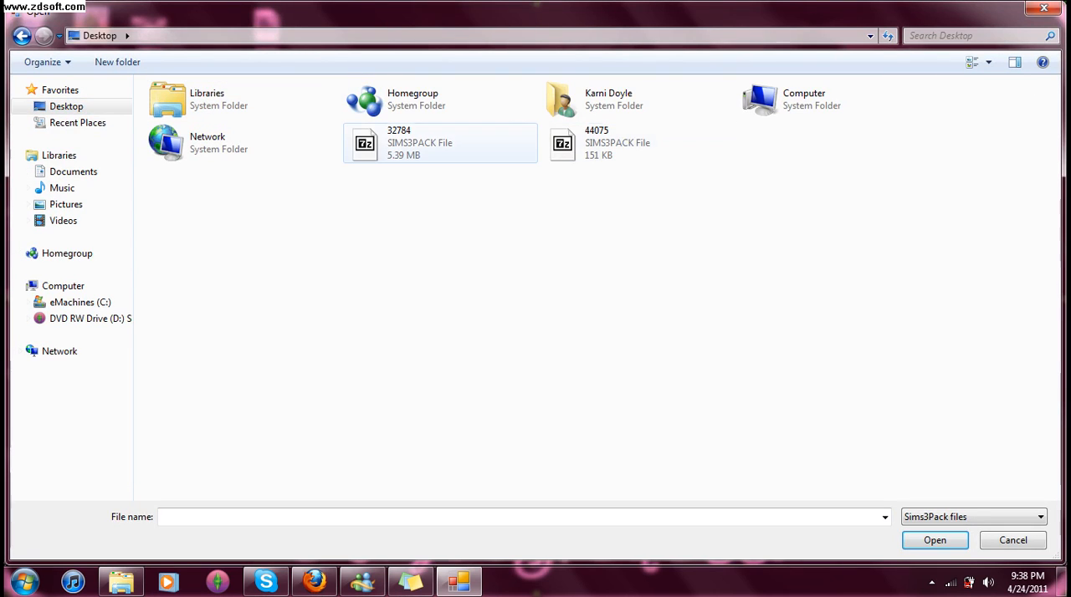
mouse_move(418, 147)
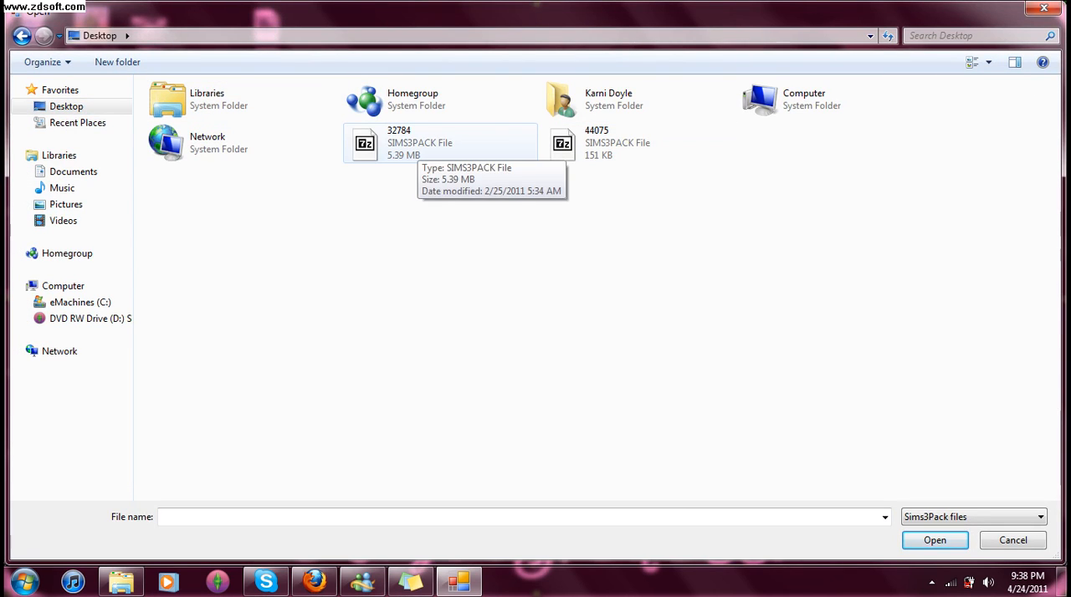
click(935, 540)
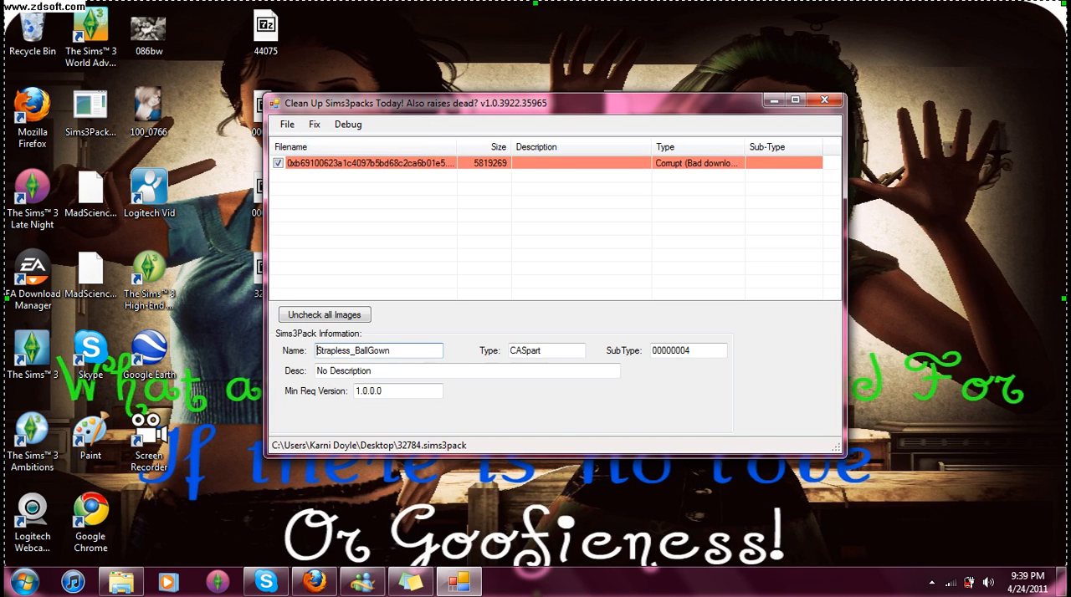
mouse_move(368, 162)
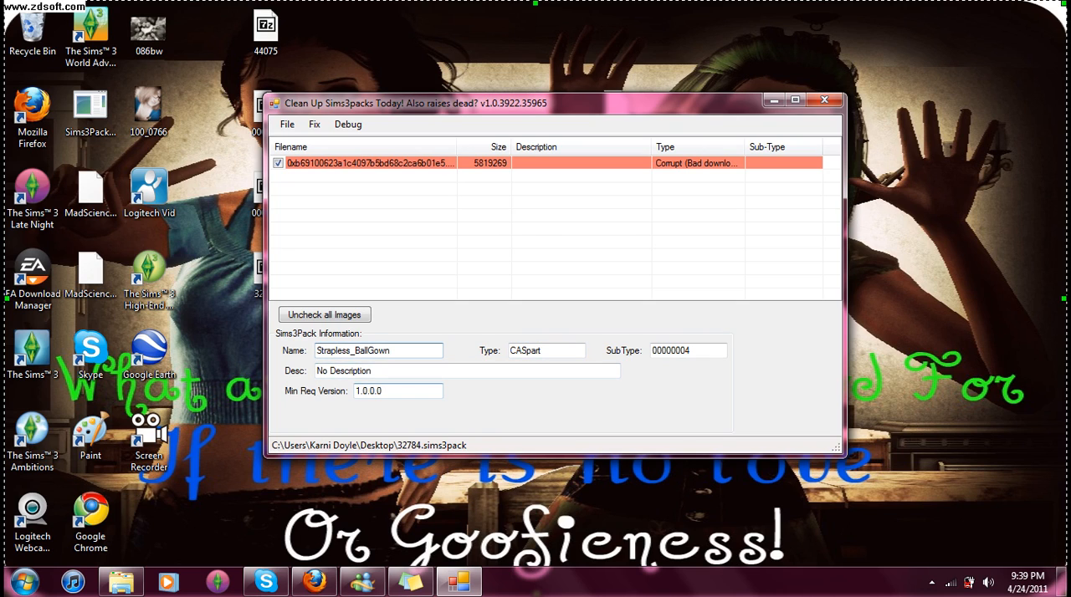
Step: Uncheck the corrupt Strapless_BallGown entry, save 32784.sims3pack, and close Custard
click(278, 162)
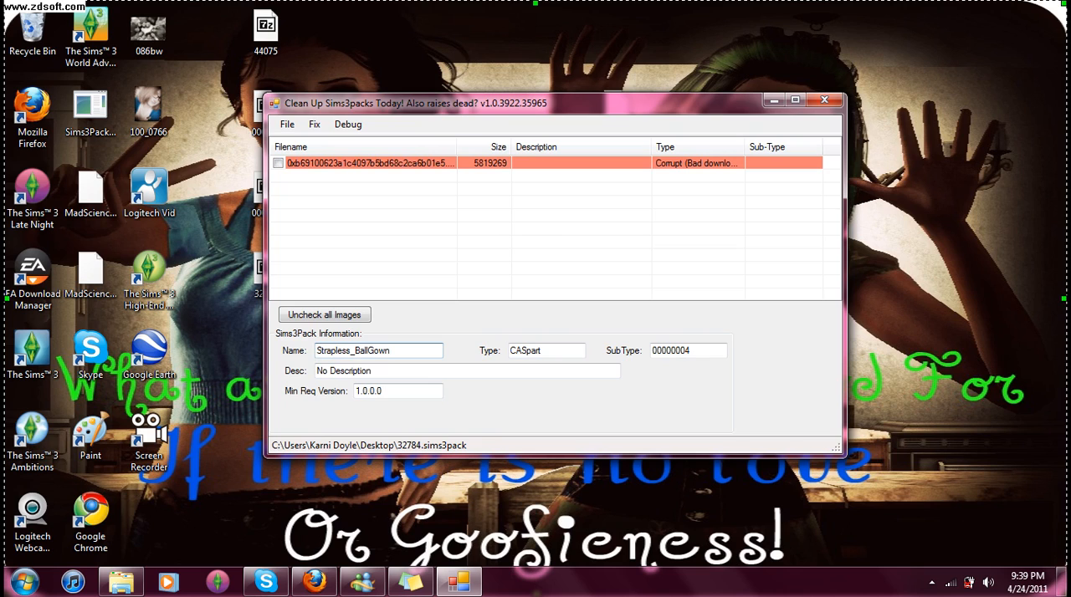
click(287, 124)
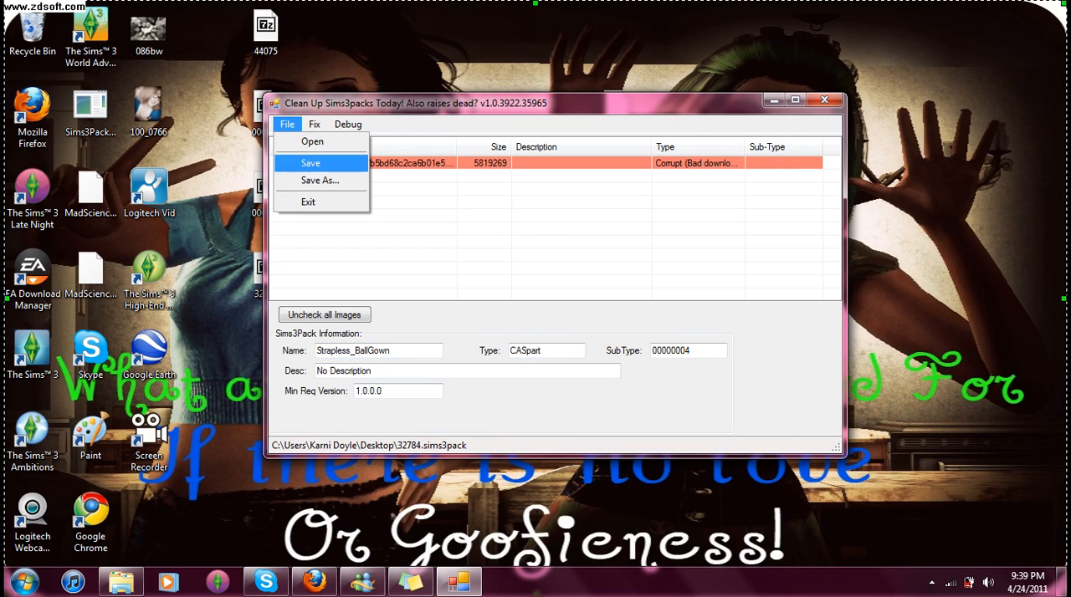
click(311, 141)
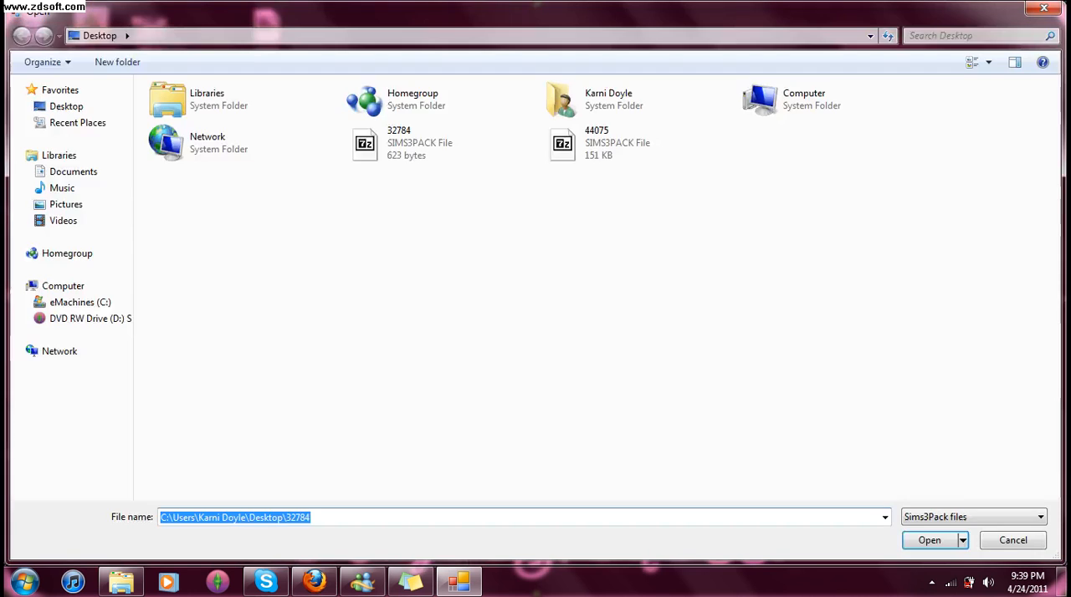
click(930, 541)
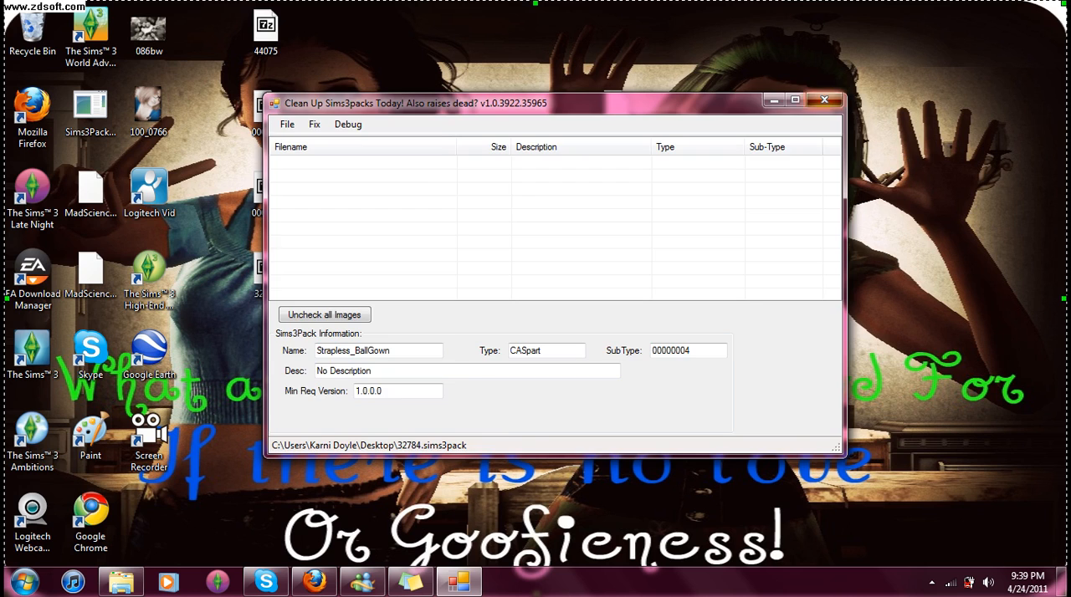
click(823, 100)
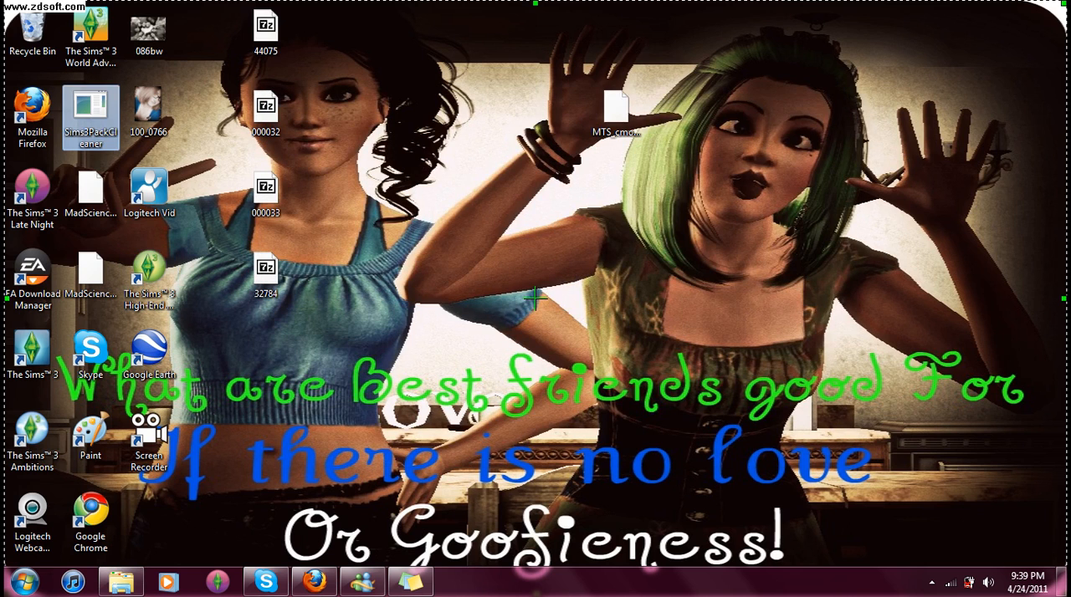
Step: Relaunch Custard and load 44075.sims3pack, showing one clean Greenbaby clothing item
double_click(90, 109)
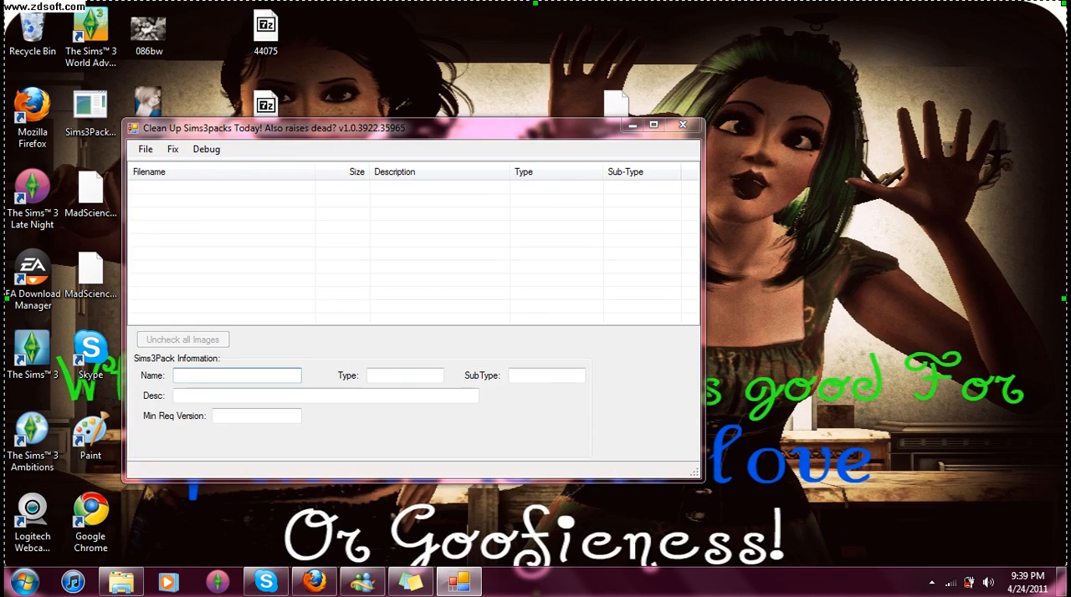
click(145, 149)
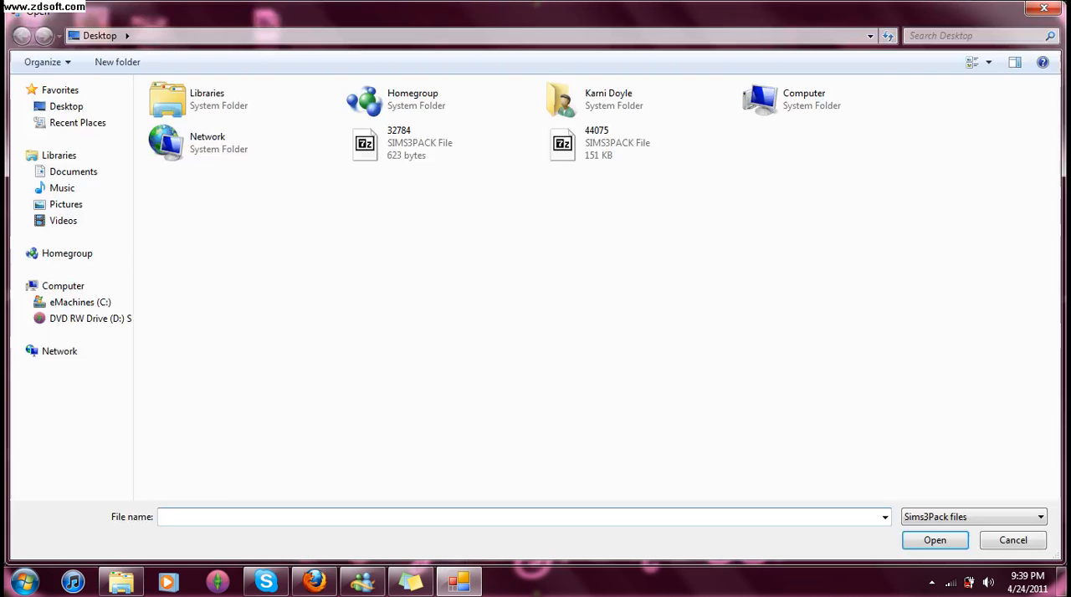
click(596, 142)
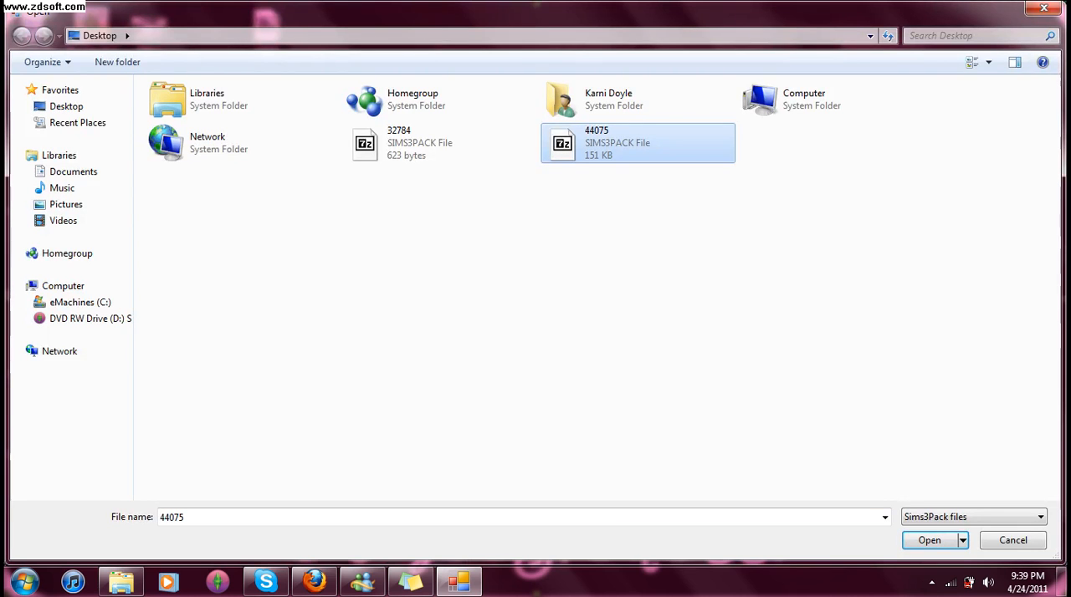
click(930, 541)
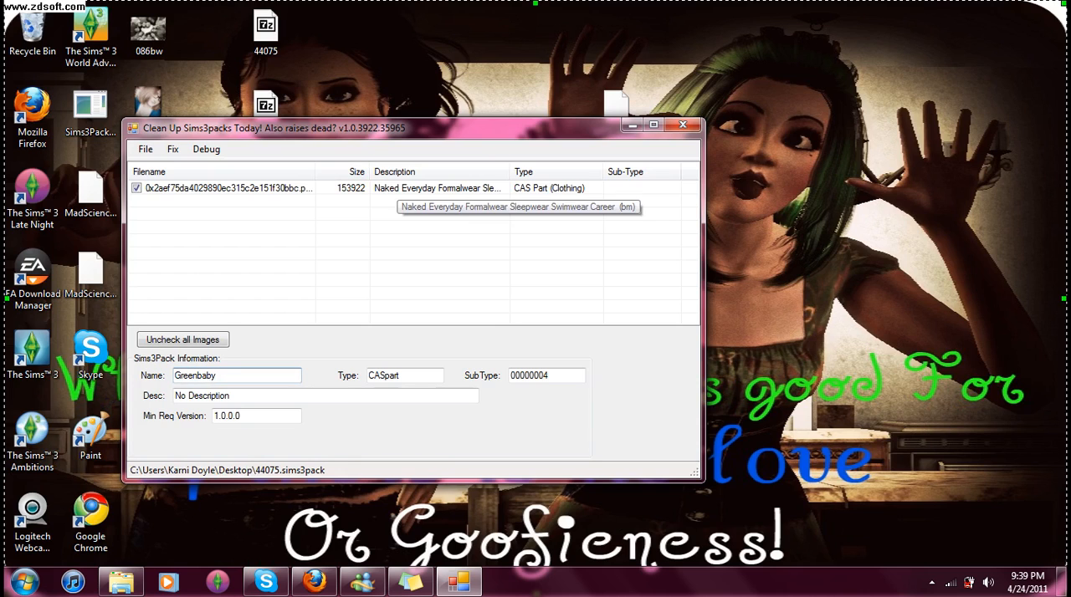
click(243, 187)
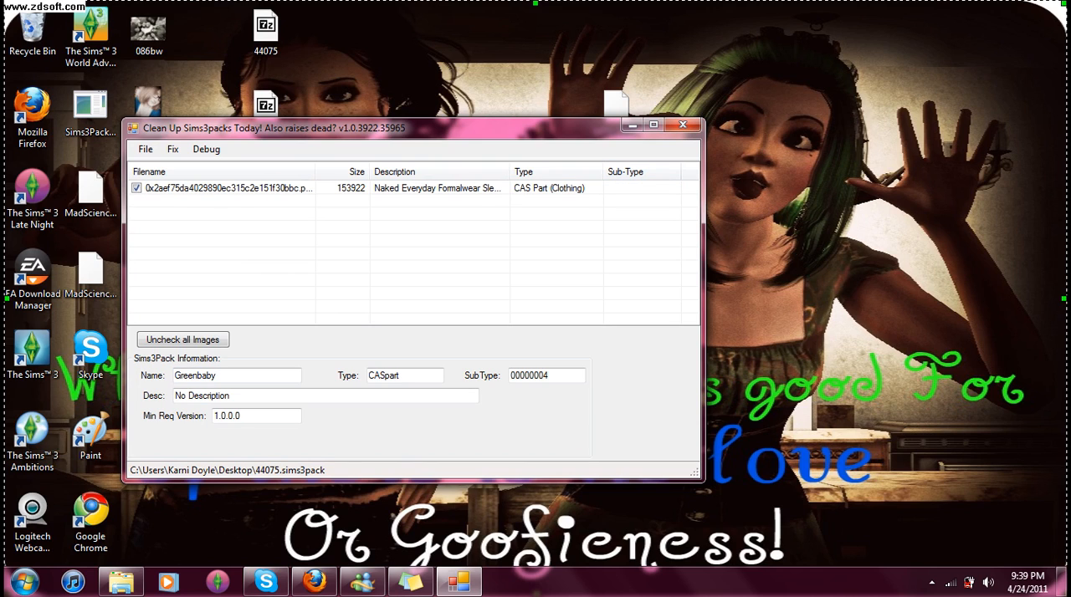
mouse_move(225, 188)
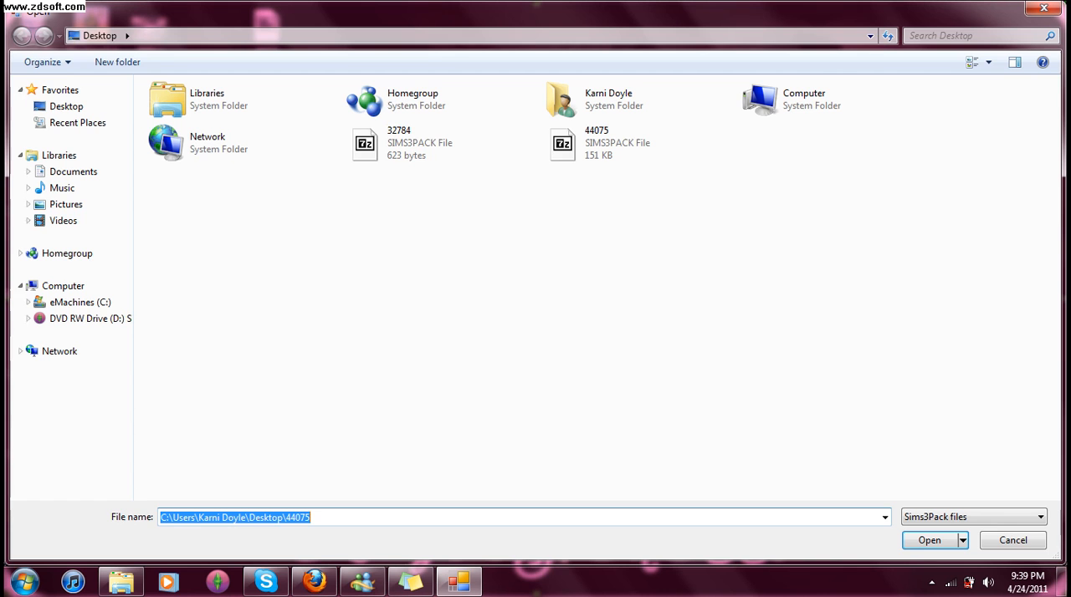
Step: Browse Documents > Electronic Arts > The Sims 3 > Downloads and load the d1016 pack
click(74, 171)
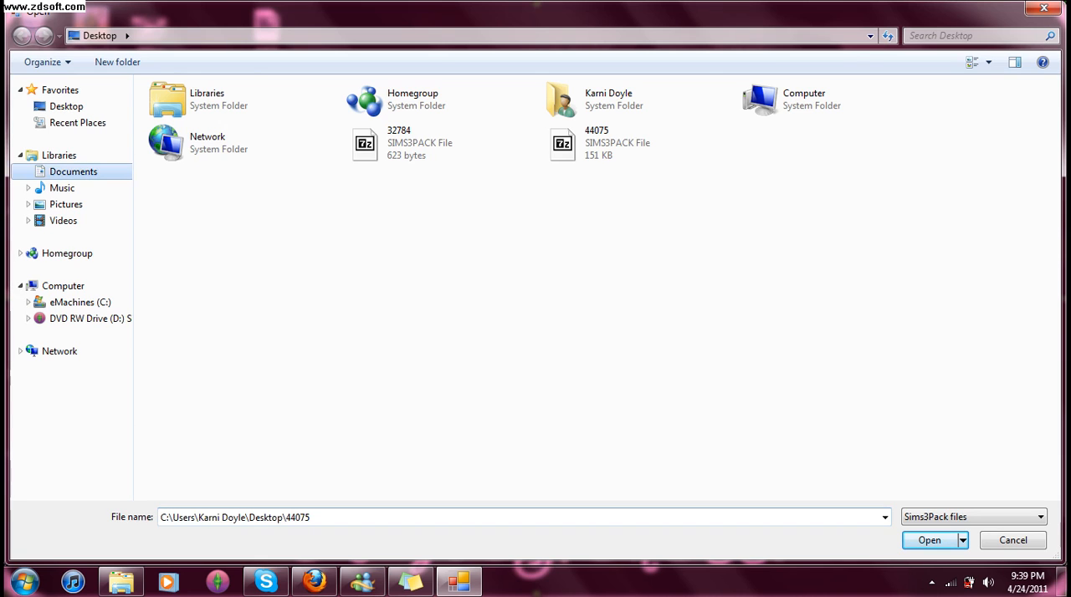
click(73, 171)
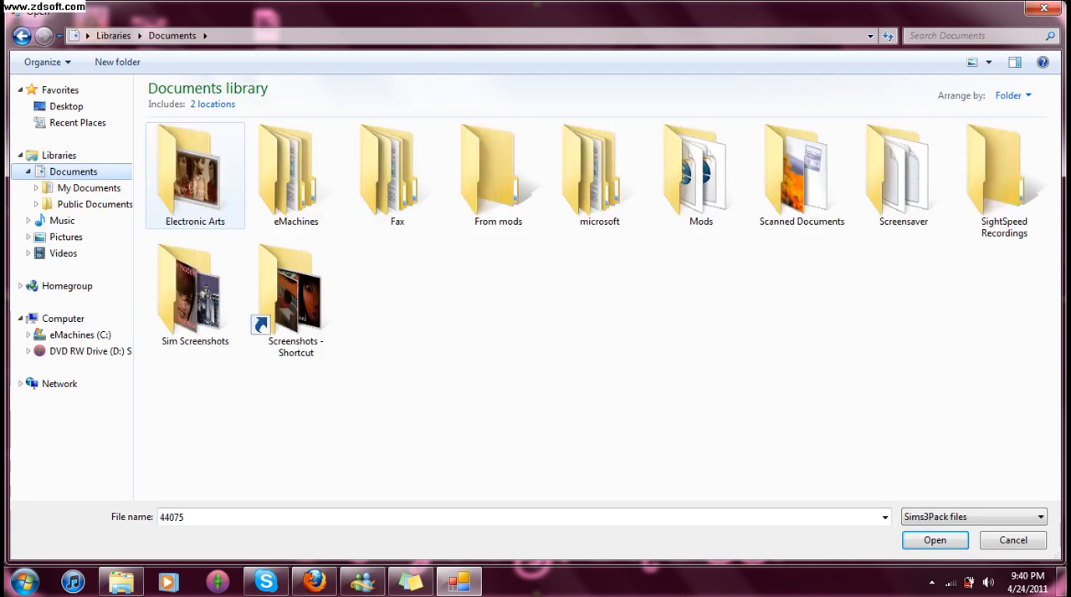
double_click(194, 167)
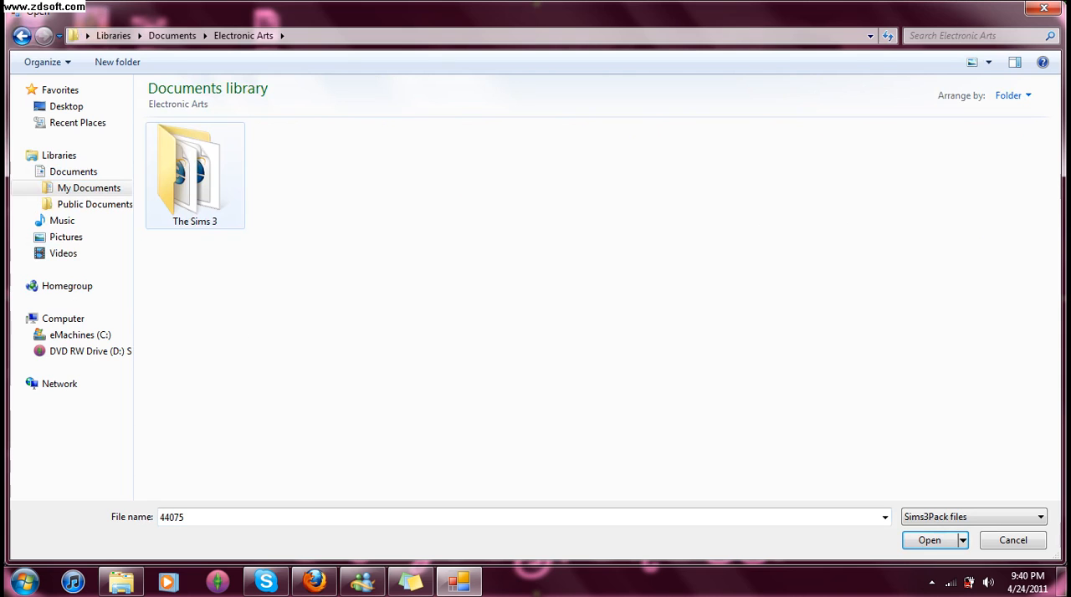
double_click(194, 168)
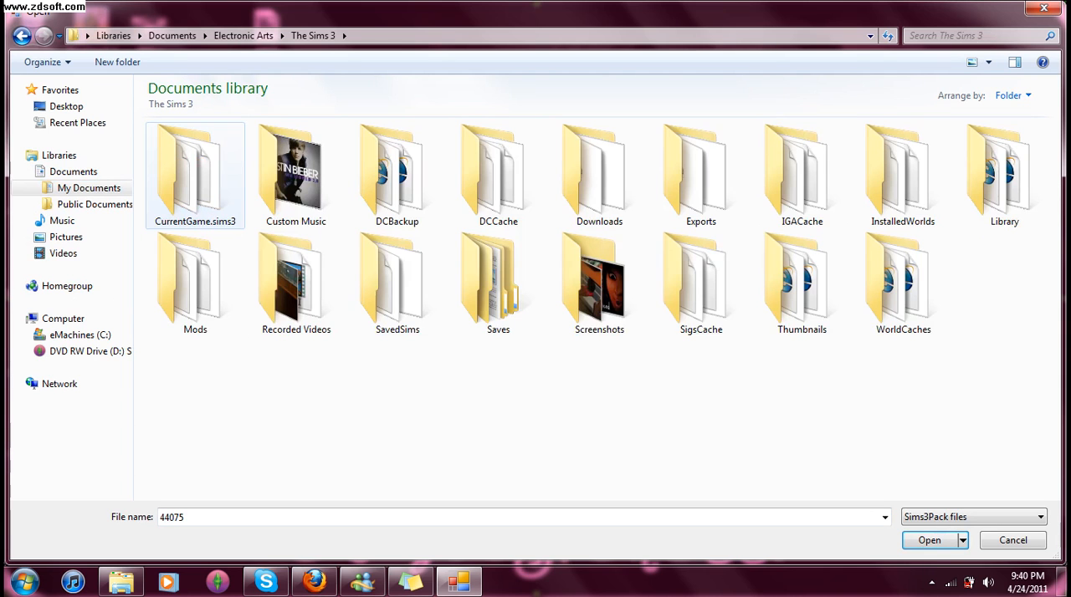
click(599, 167)
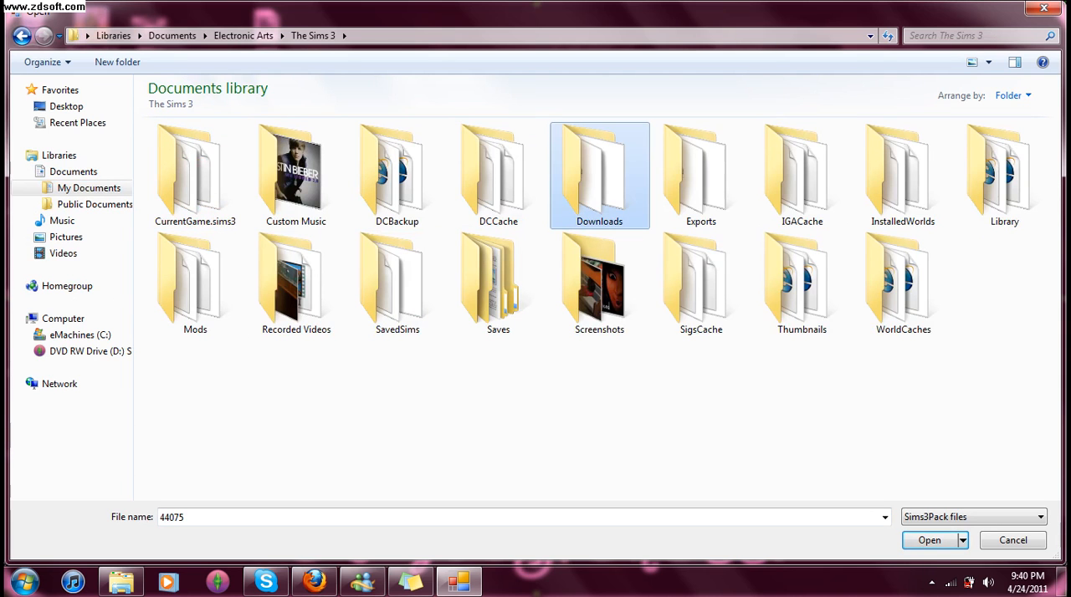
double_click(599, 171)
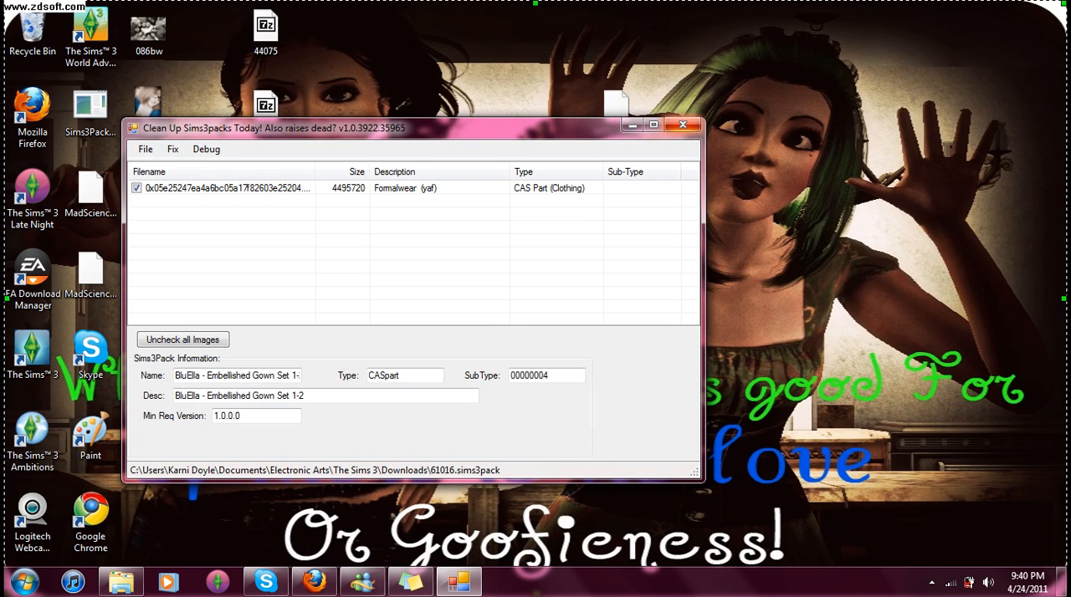
Step: Close Custard, returning to the desktop
click(682, 124)
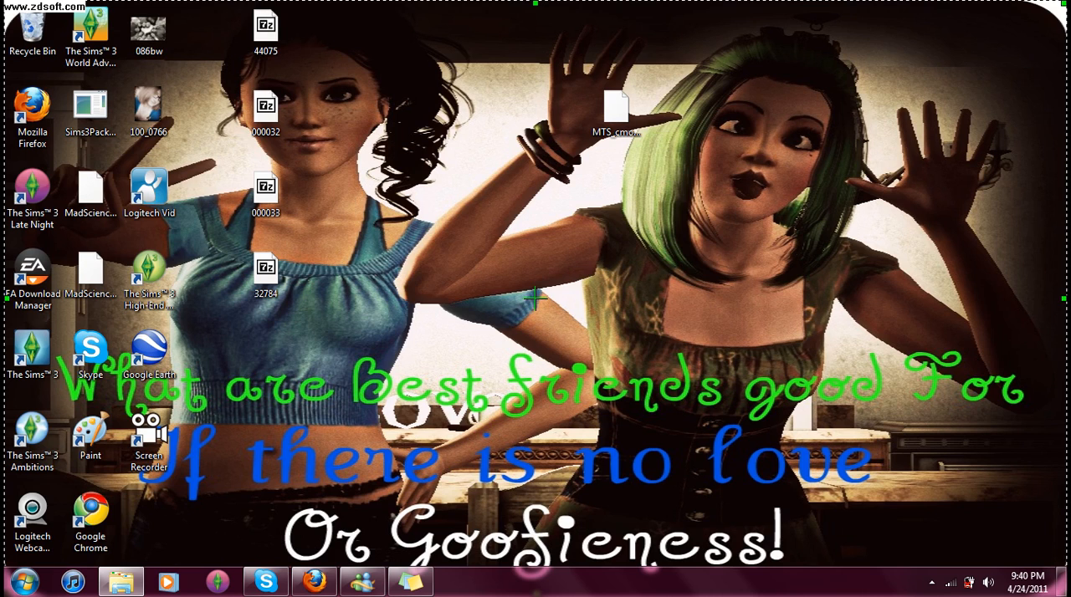